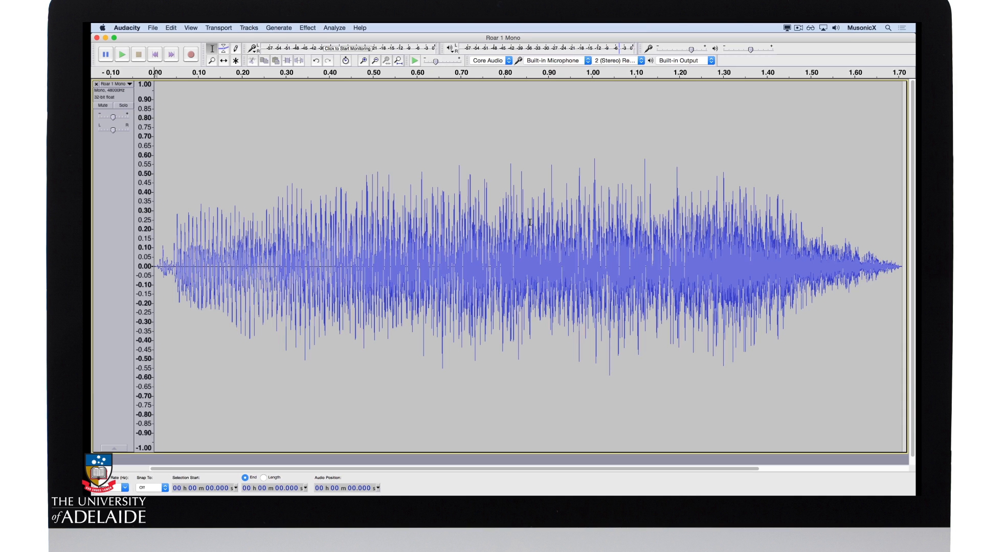
pyautogui.moveTo(386, 182)
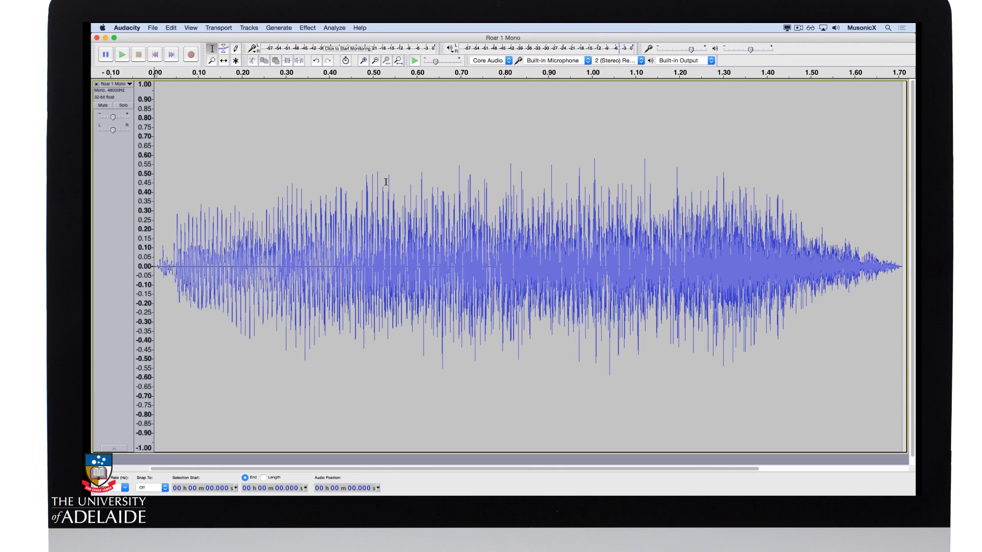
# - Select the whole Roar 1 Mono clip and reverse it so it plays backwards
pyautogui.click(321, 174)
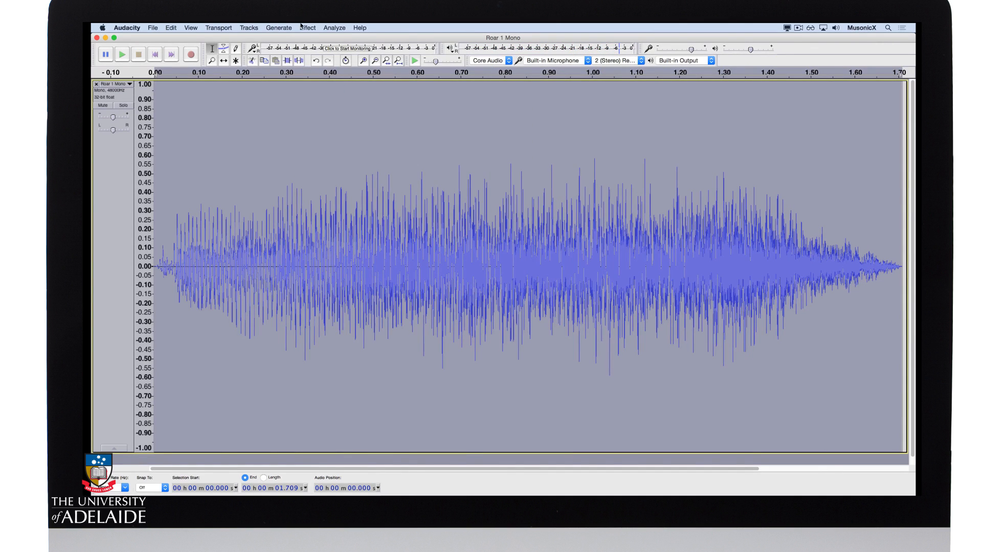
pyautogui.click(307, 27)
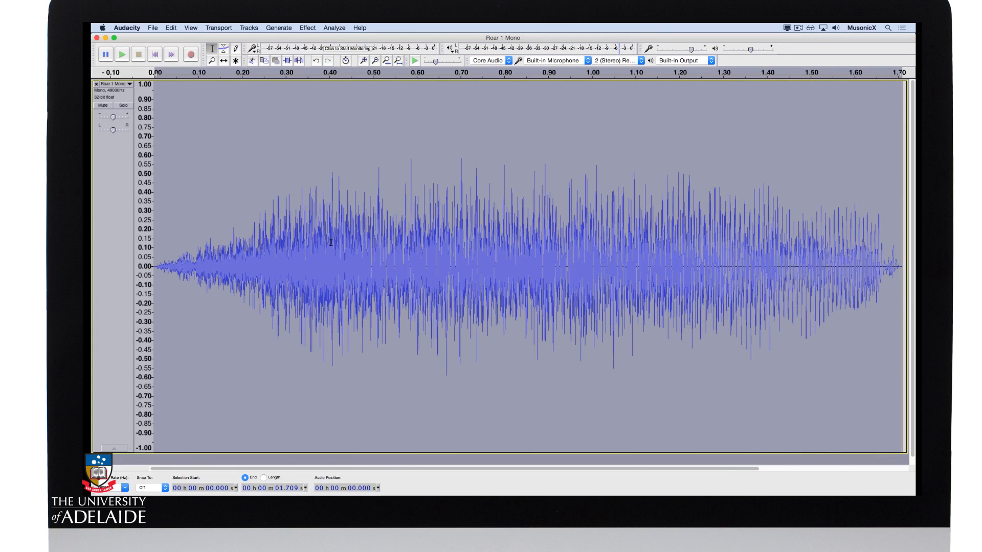
# - Move the cursor to the track end and generate 10 seconds of silence there, fitting the track in view
pyautogui.click(261, 251)
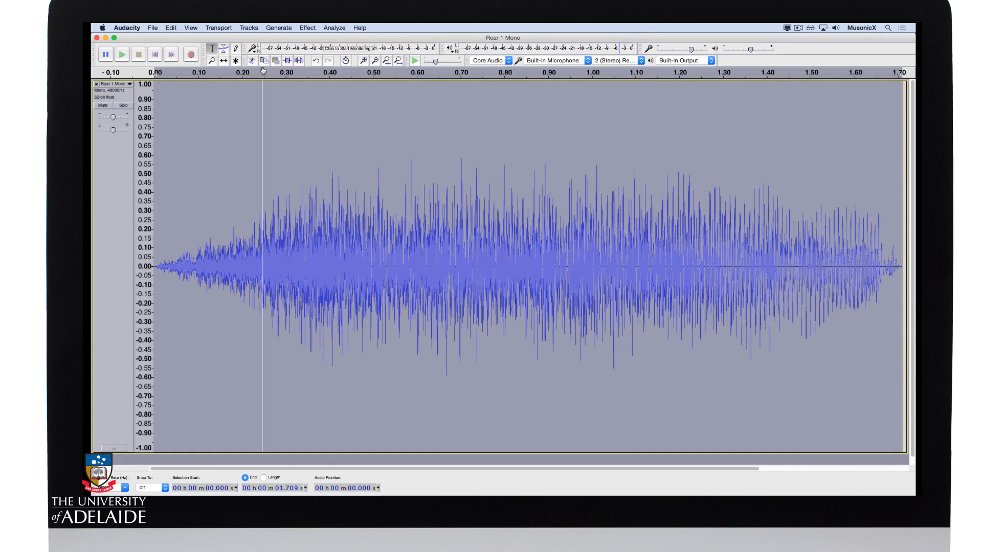
pyautogui.click(170, 27)
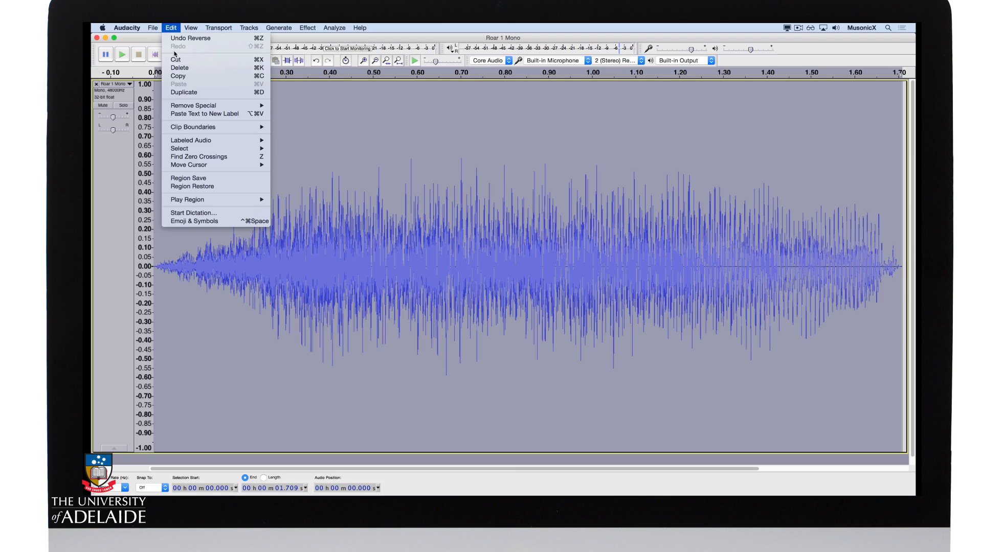
pyautogui.moveTo(188, 165)
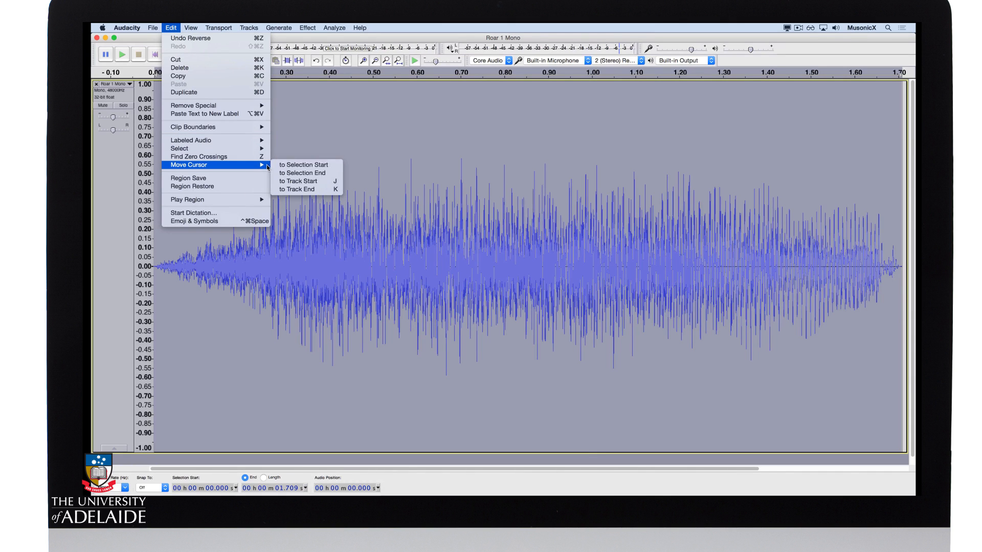
pyautogui.click(303, 172)
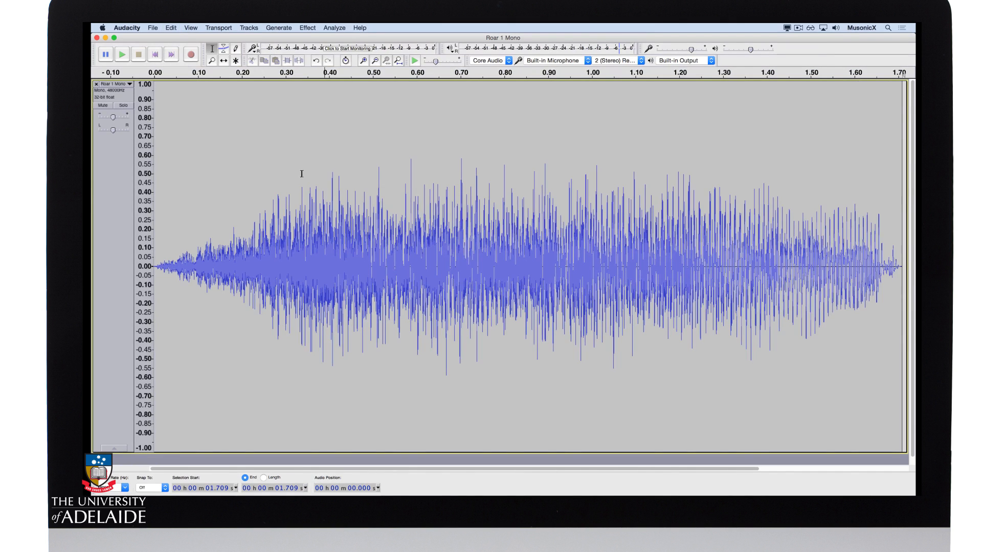
pyautogui.click(279, 27)
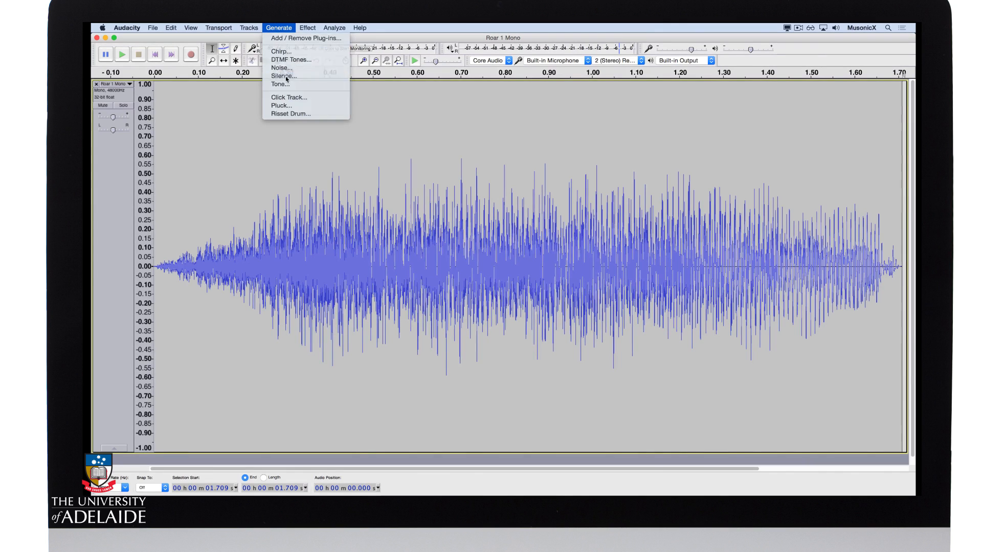
pyautogui.click(282, 75)
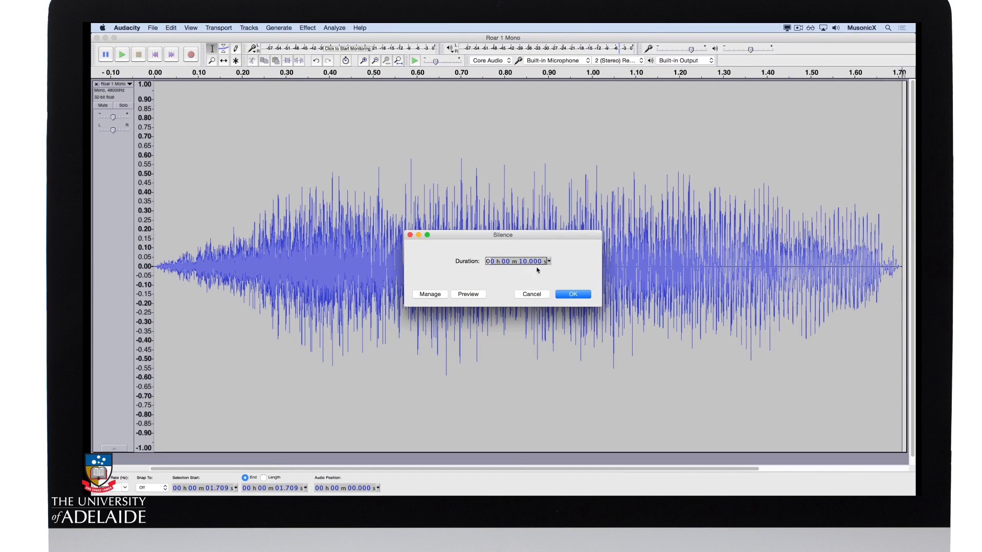
pyautogui.click(571, 294)
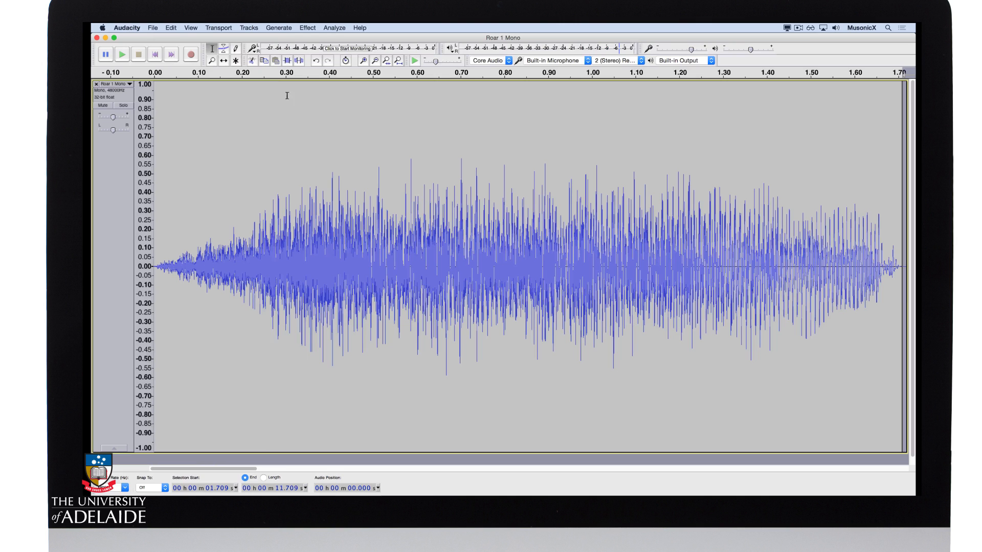
pyautogui.click(190, 27)
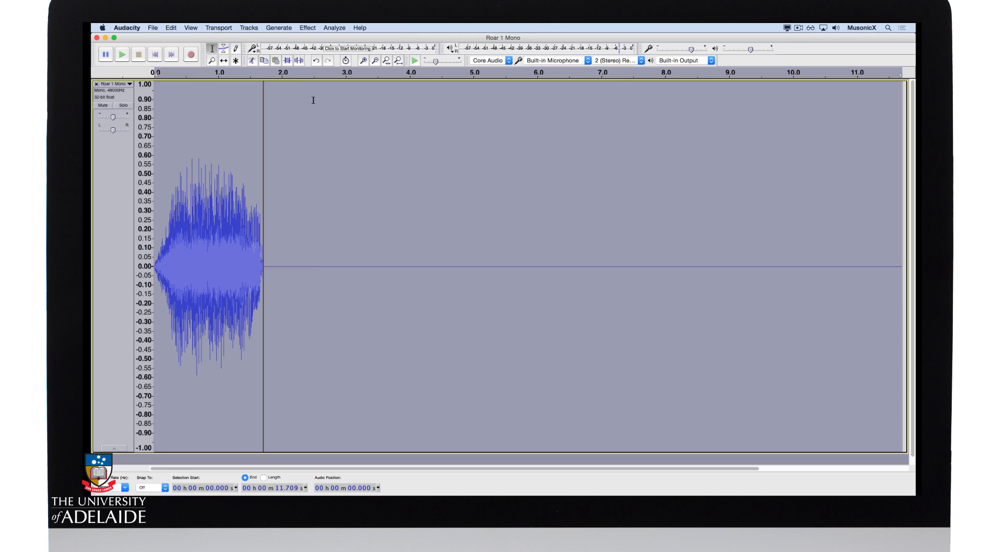
# - Apply Reverb with Room Size 98, Reverberance 50 and Wet Only across the whole track
pyautogui.click(307, 27)
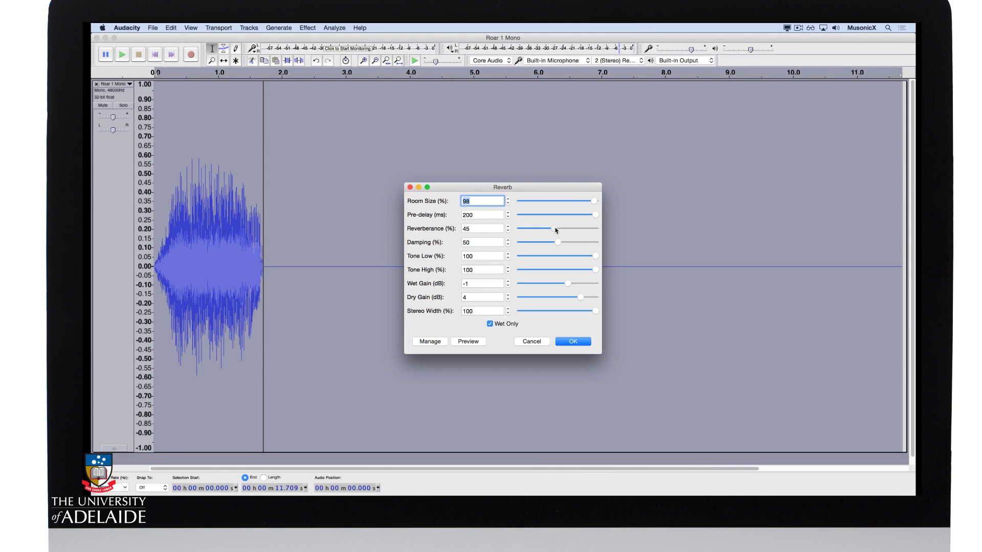
pyautogui.moveTo(548, 228); pyautogui.dragTo(557, 228)
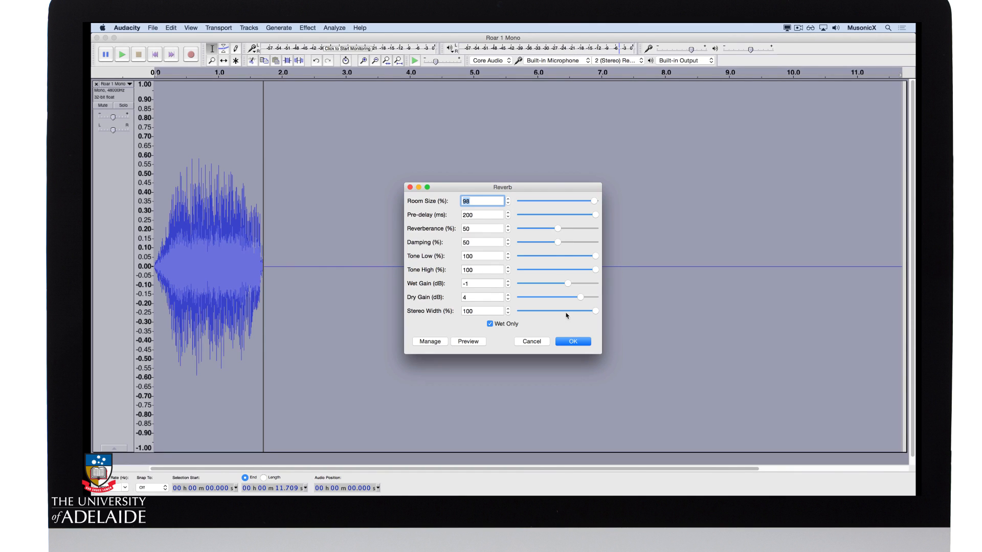
pyautogui.click(571, 342)
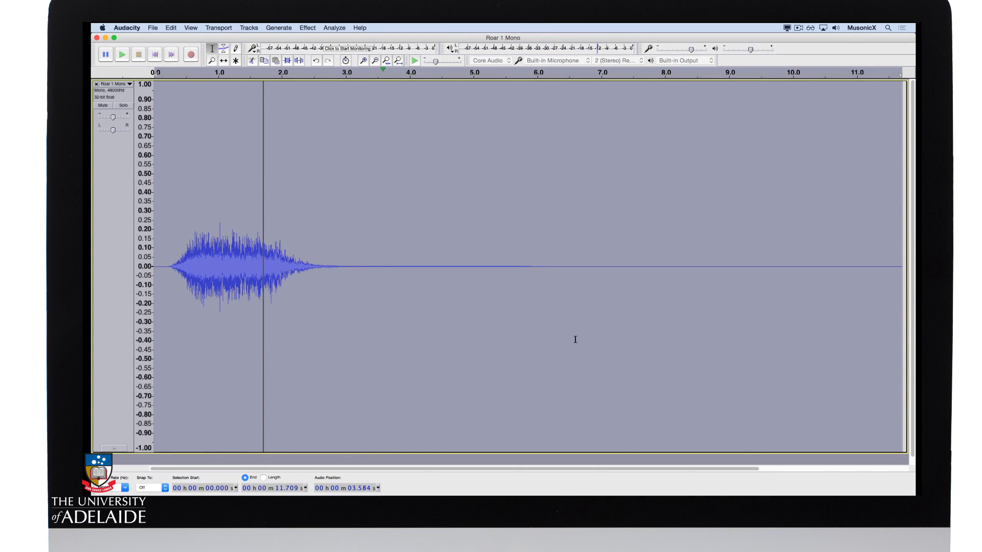
# - Normalize the reverbed track to a -1.0 dB peak with DC offset removal
pyautogui.click(306, 28)
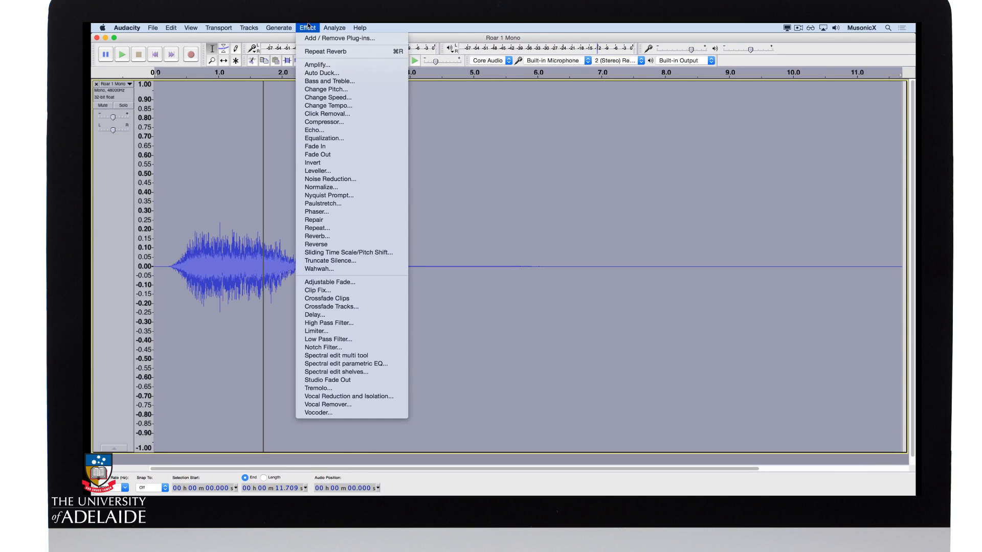
pyautogui.click(322, 186)
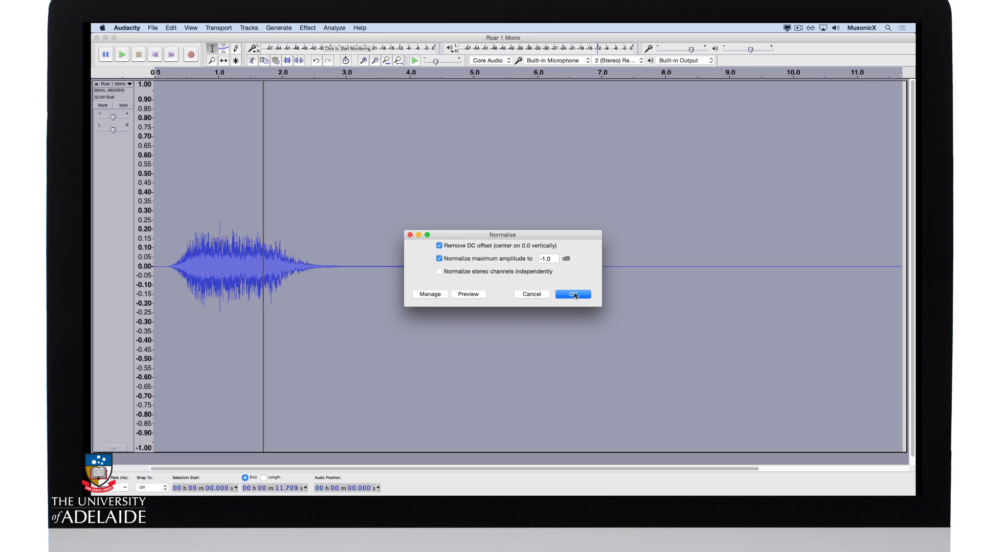
pyautogui.click(572, 294)
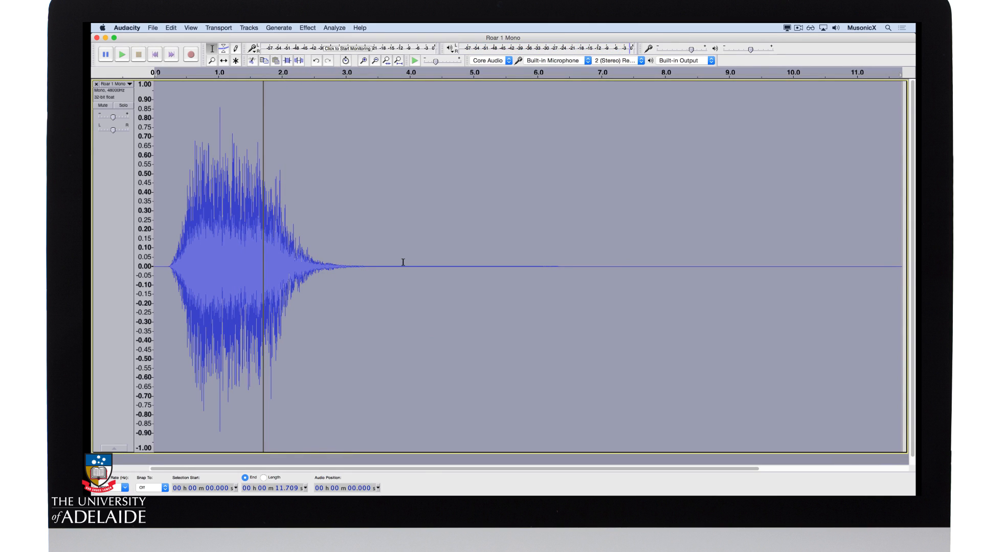
pyautogui.moveTo(342, 185)
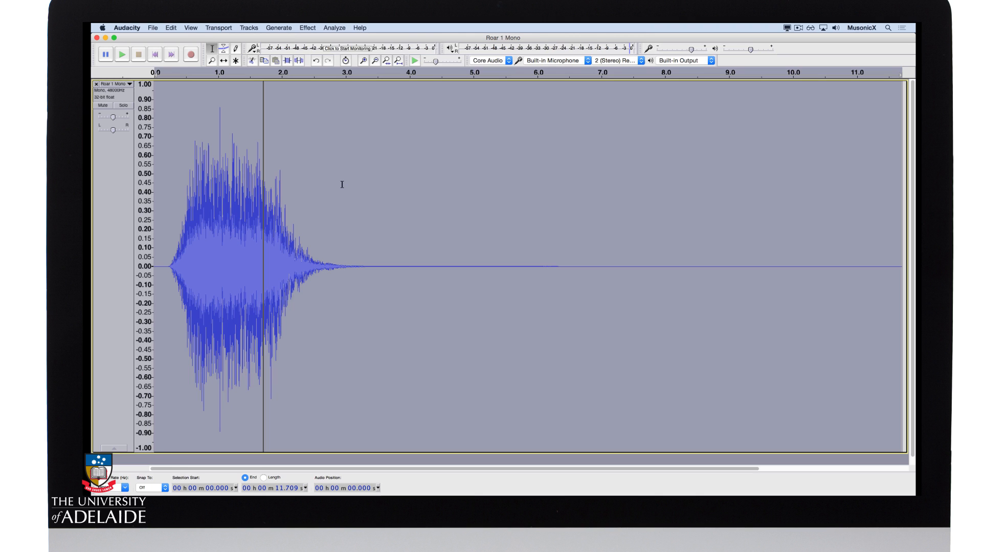
# - Reverse the whole track again so the reverb tail swells forward into the roar
pyautogui.click(307, 28)
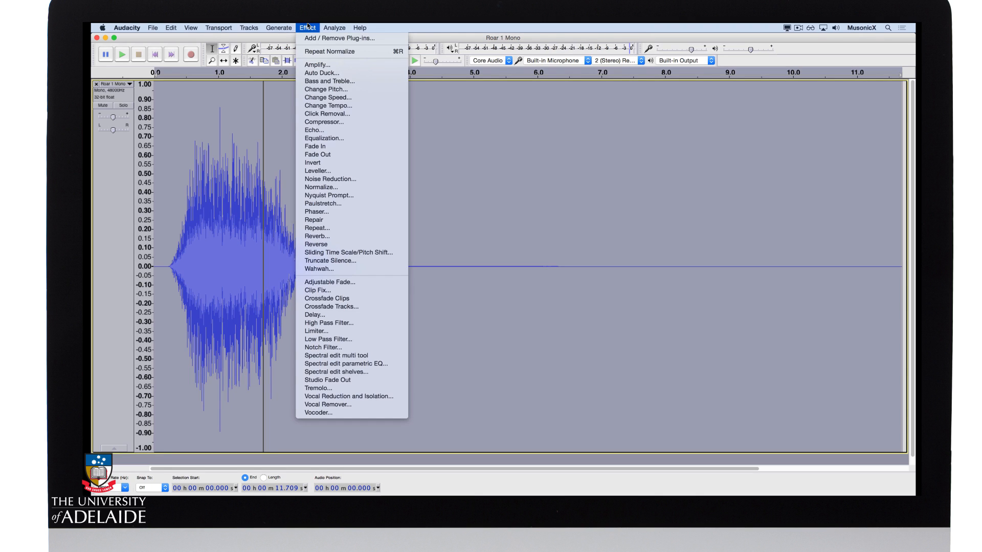
pyautogui.moveTo(342, 243)
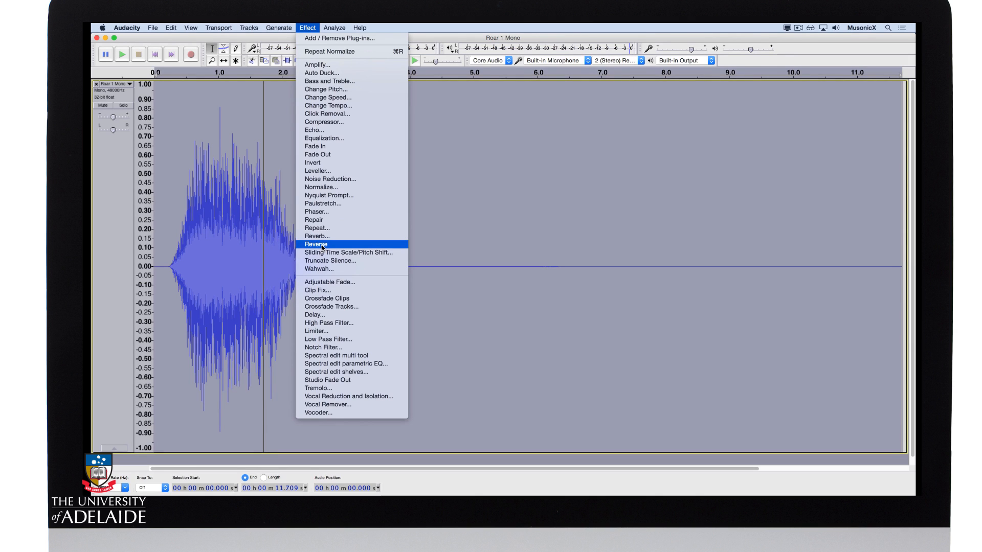
pyautogui.click(316, 244)
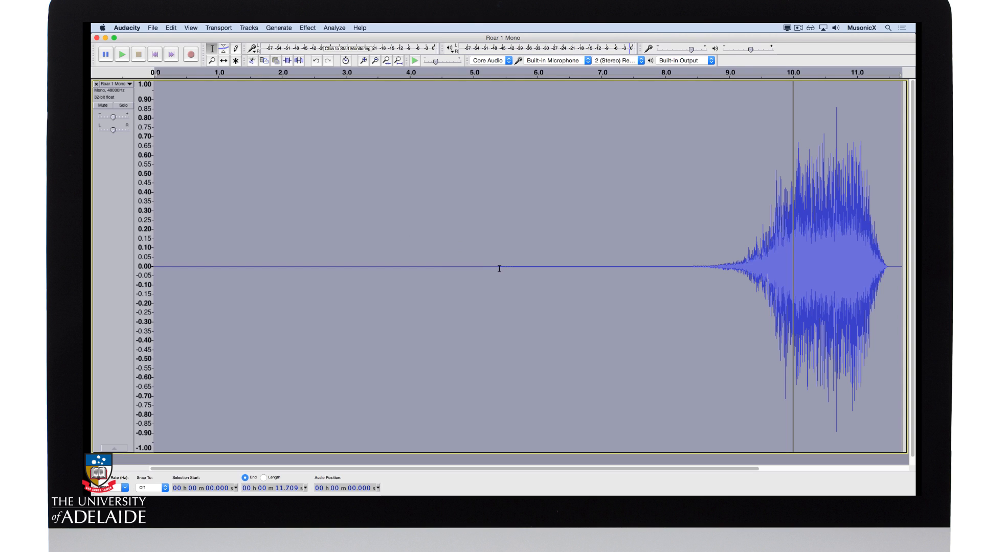
pyautogui.moveTo(647, 264)
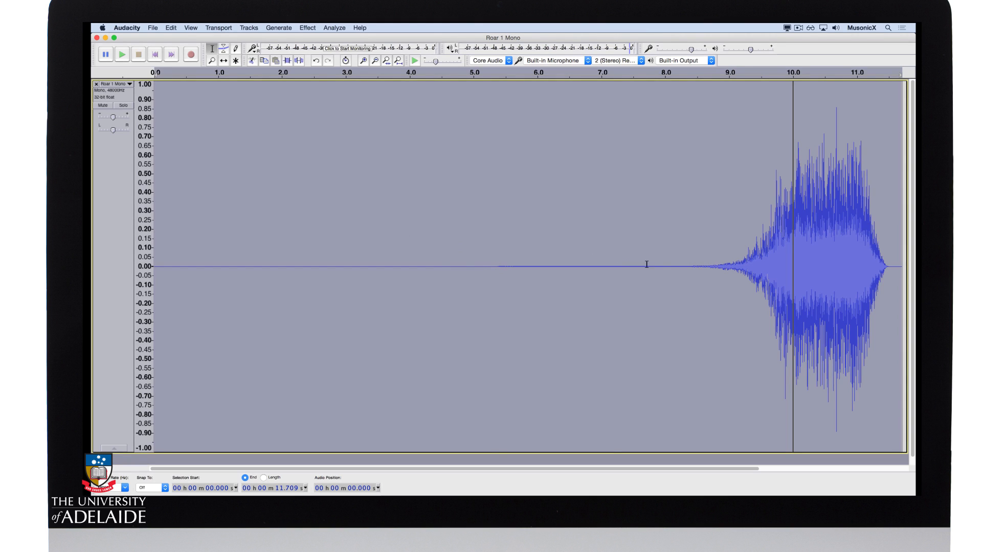
pyautogui.moveTo(682, 269)
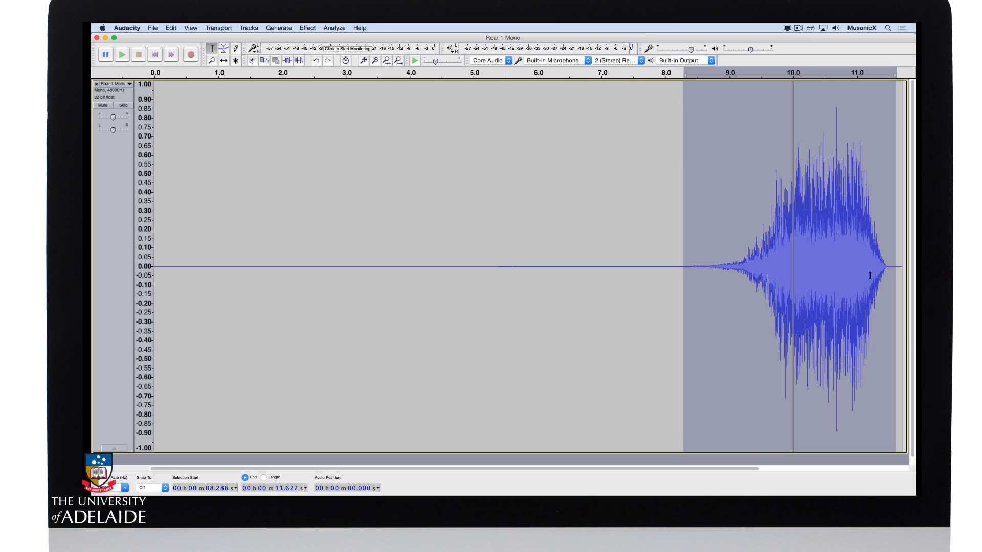
# - Trim the audio to the selected roar region from about 8.3 s to the end
pyautogui.click(170, 27)
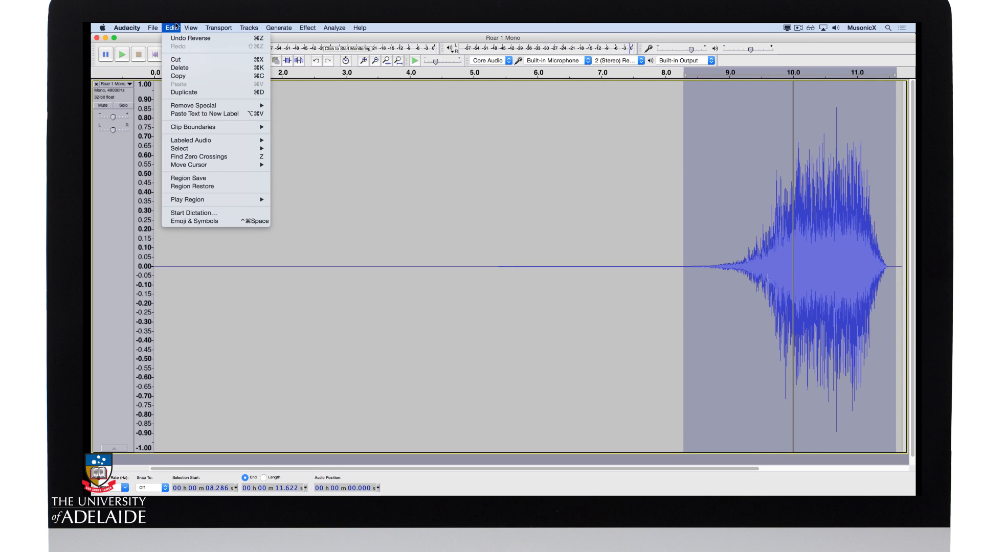
pyautogui.moveTo(193, 105)
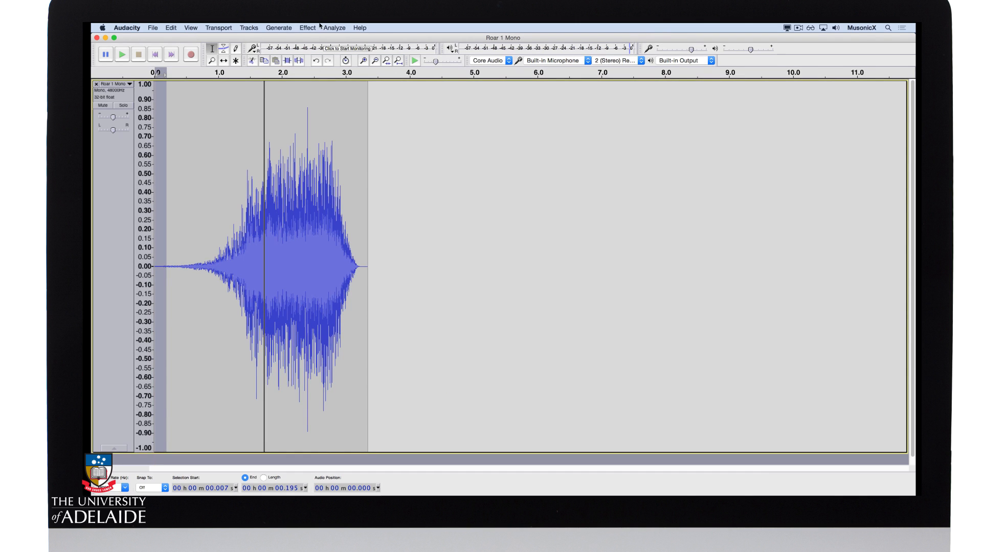
# - Fade in the very start of the roar and fade out its final tail
pyautogui.click(307, 27)
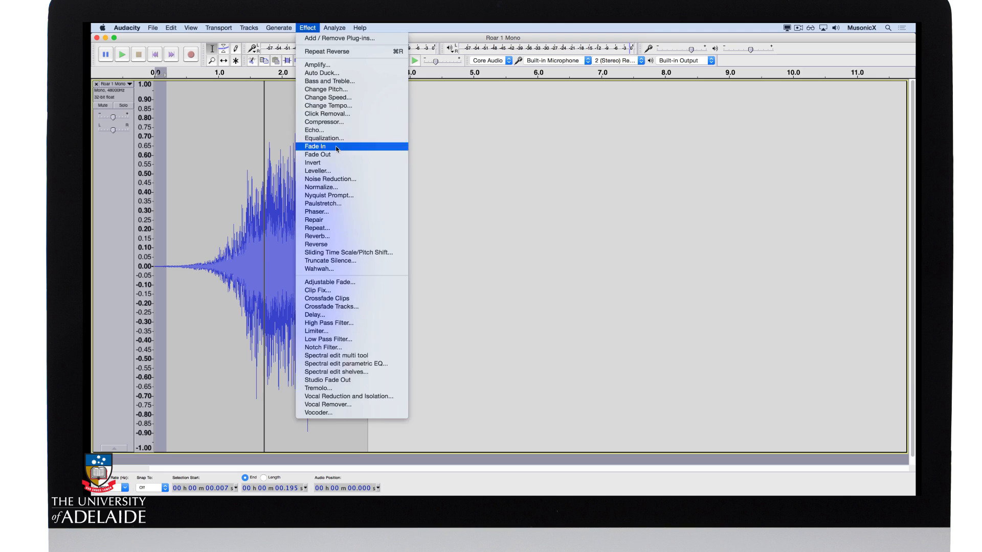
pyautogui.click(315, 146)
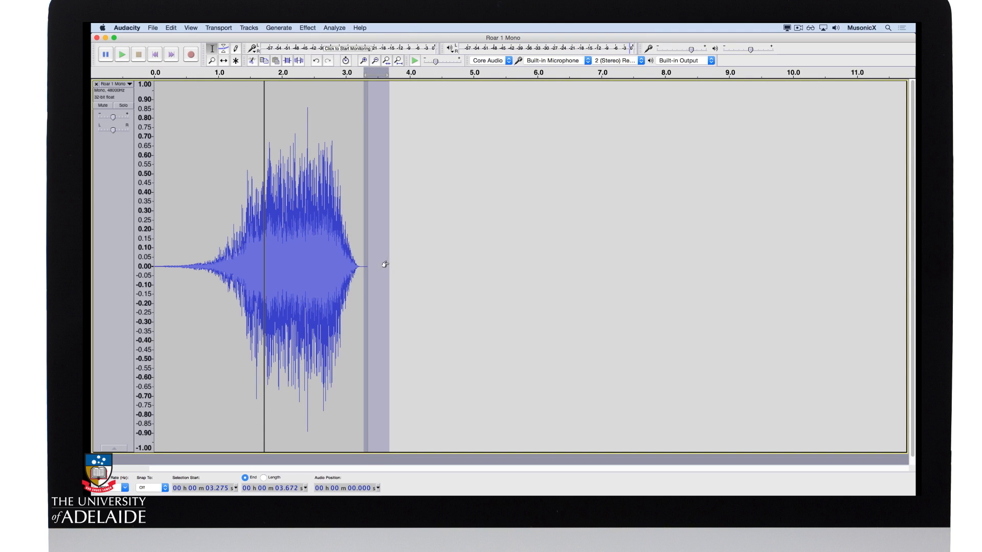
pyautogui.click(307, 27)
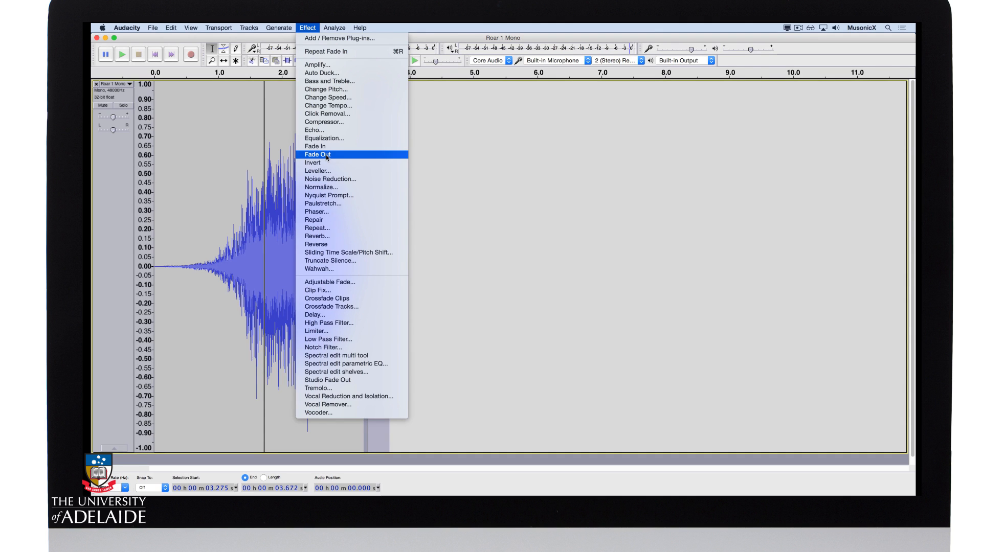
pyautogui.click(318, 154)
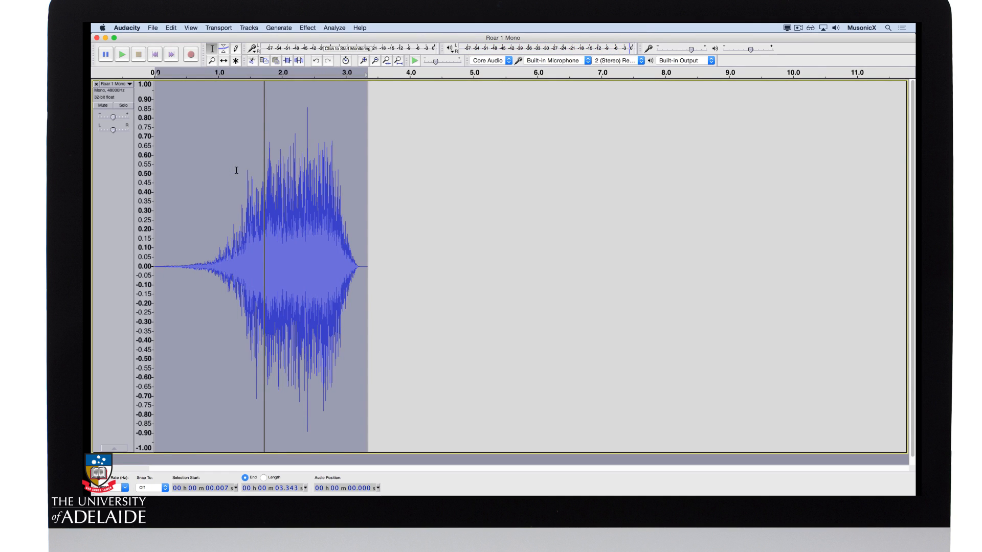
# - Export as 'Roar 1 Mono Reverse Reverb' WAV Signed 24-bit PCM, accepting the metadata
pyautogui.click(151, 27)
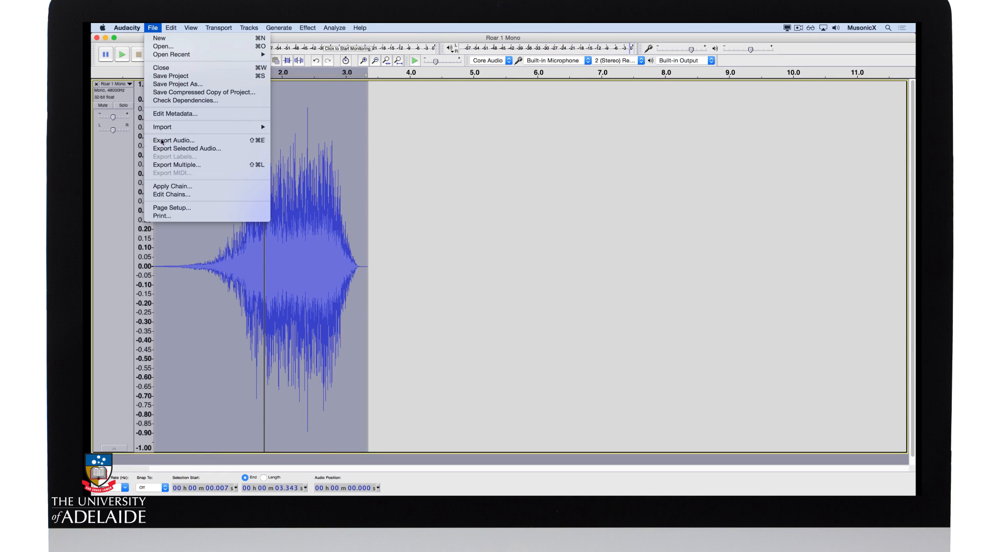
pyautogui.click(174, 140)
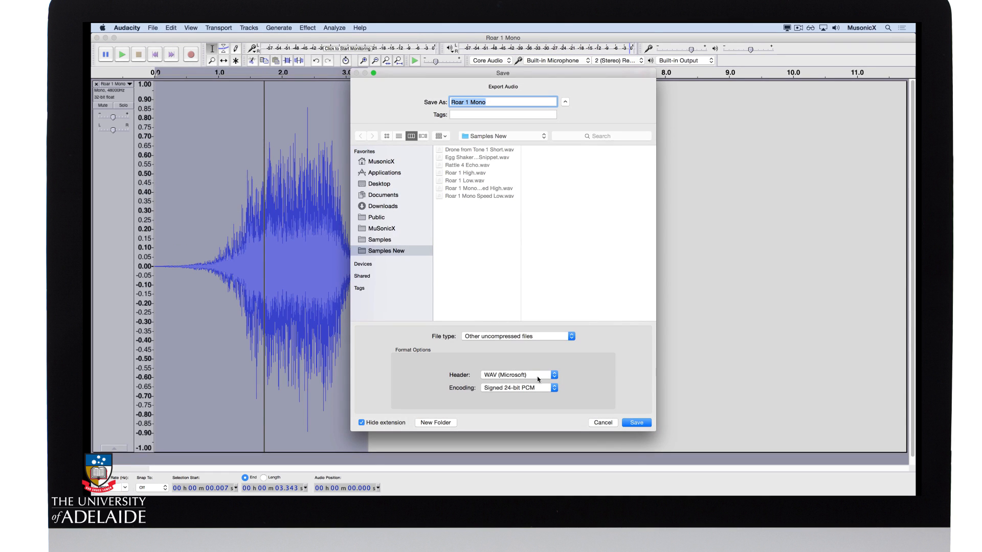
pyautogui.click(498, 101)
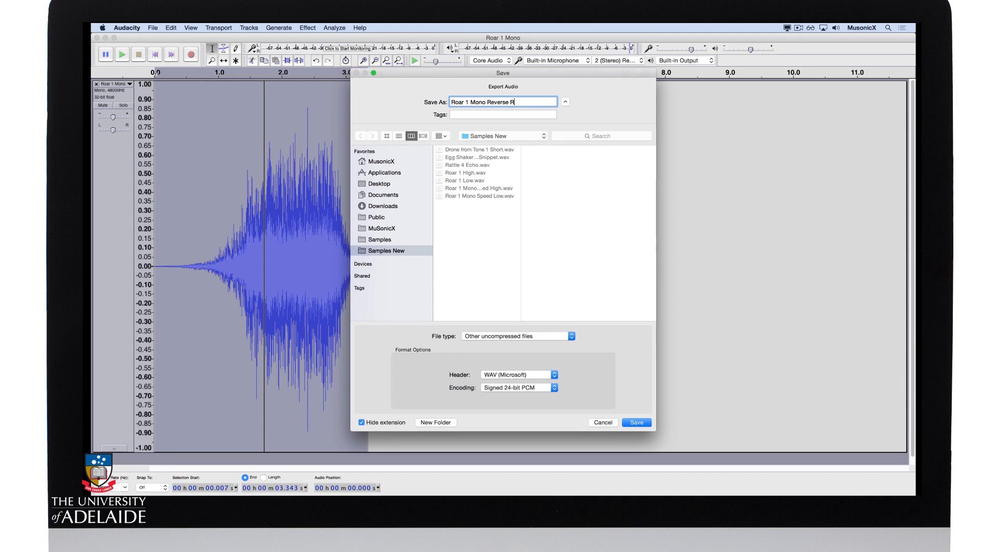
pyautogui.write('everb')
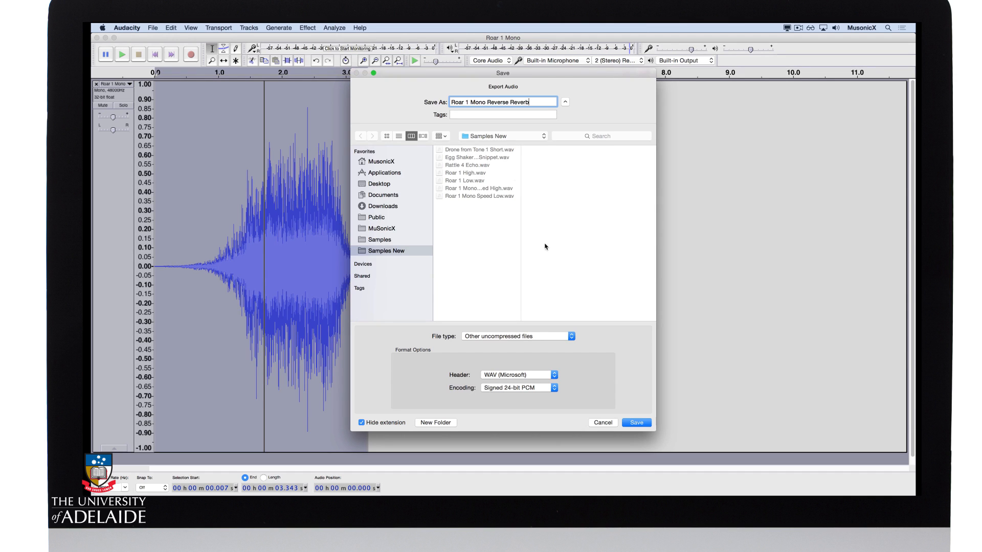
pyautogui.click(635, 423)
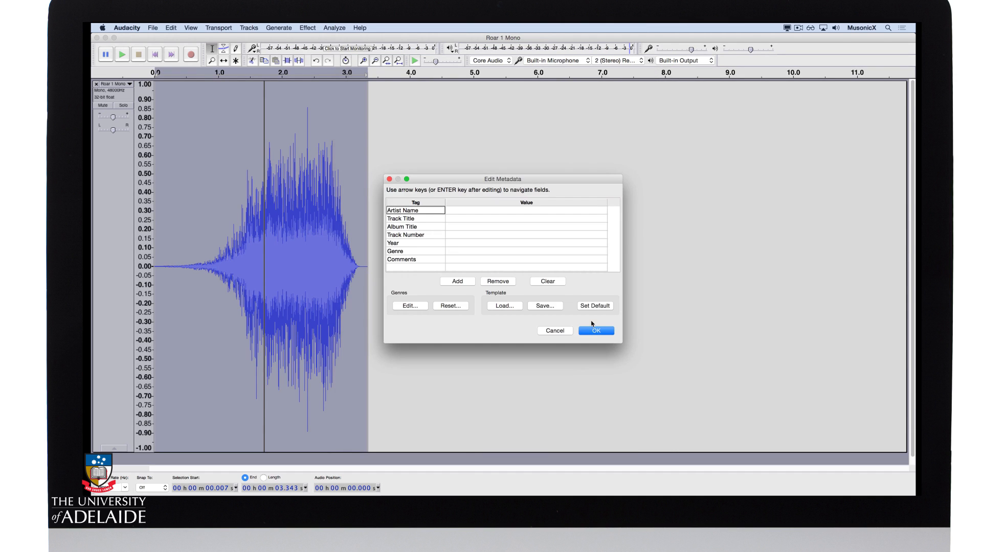
pyautogui.click(594, 330)
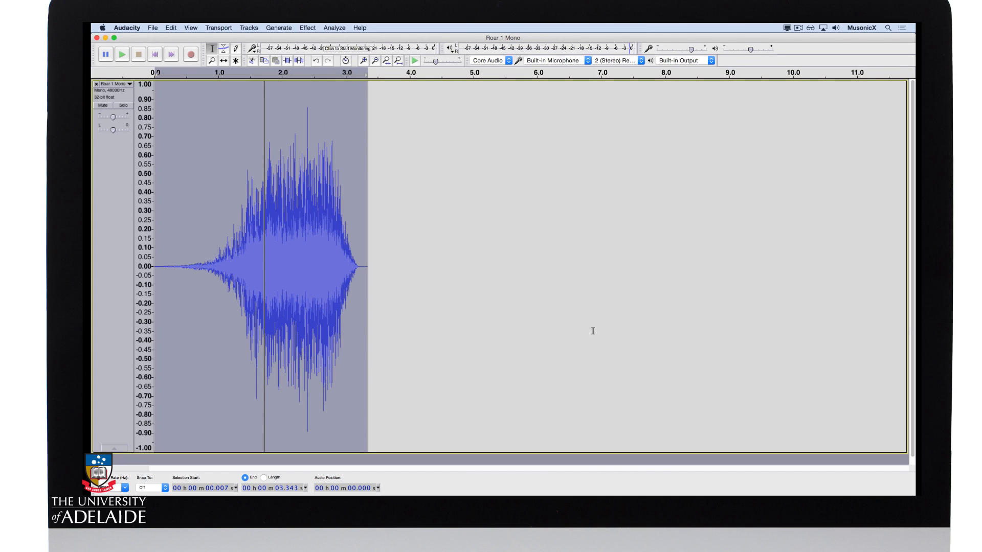